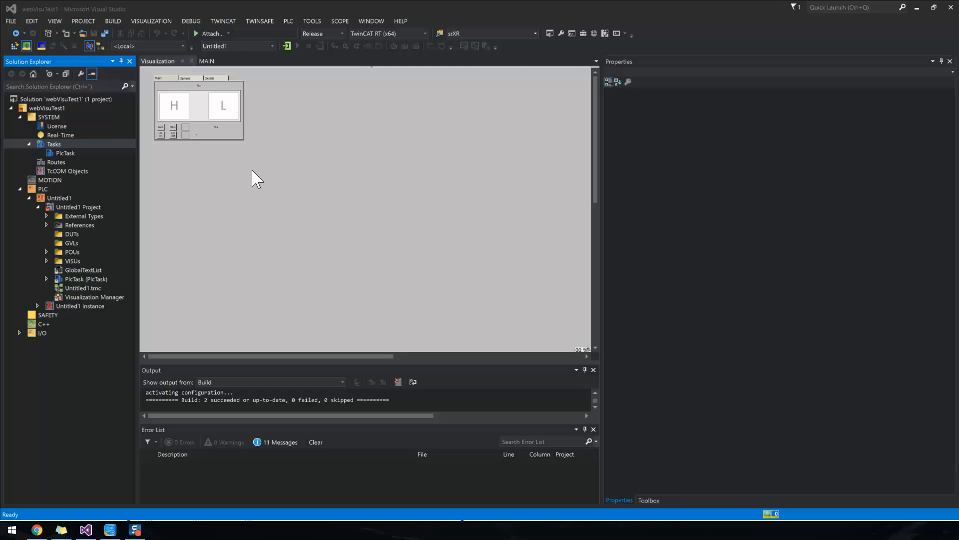
{"action": "mouse_move", "coordinate": [55, 189]}
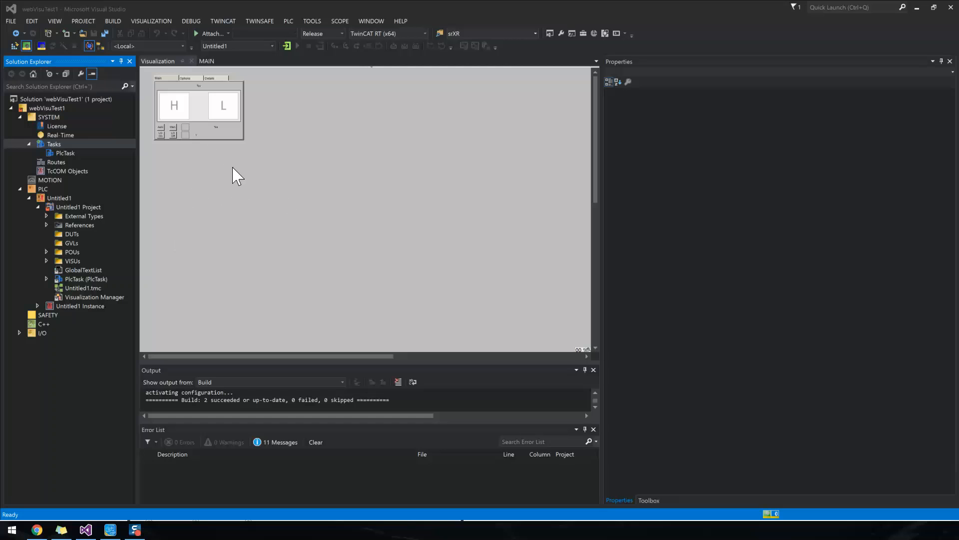
{"action": "mouse_move", "coordinate": [205, 120]}
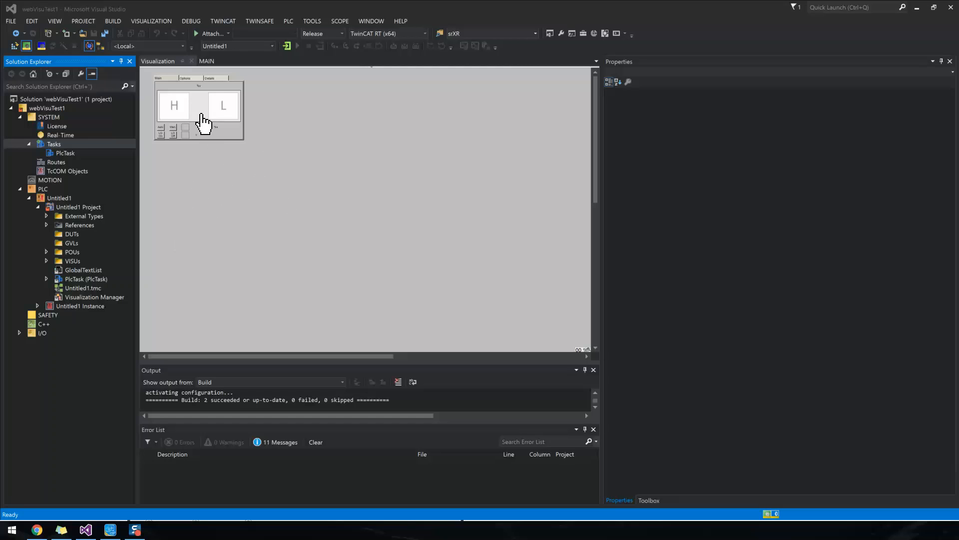
{"action": "mouse_move", "coordinate": [263, 196]}
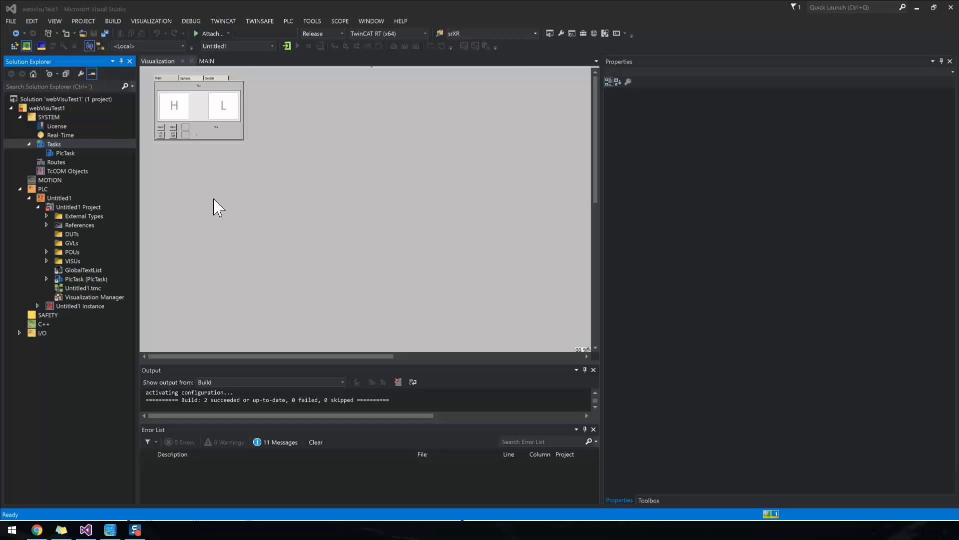
{"action": "mouse_move", "coordinate": [216, 225]}
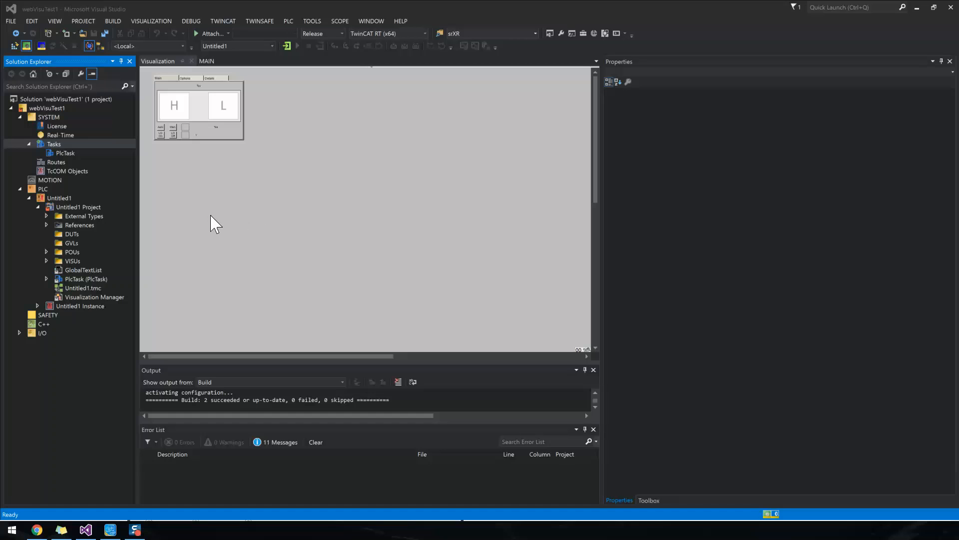
{"action": "mouse_move", "coordinate": [153, 269]}
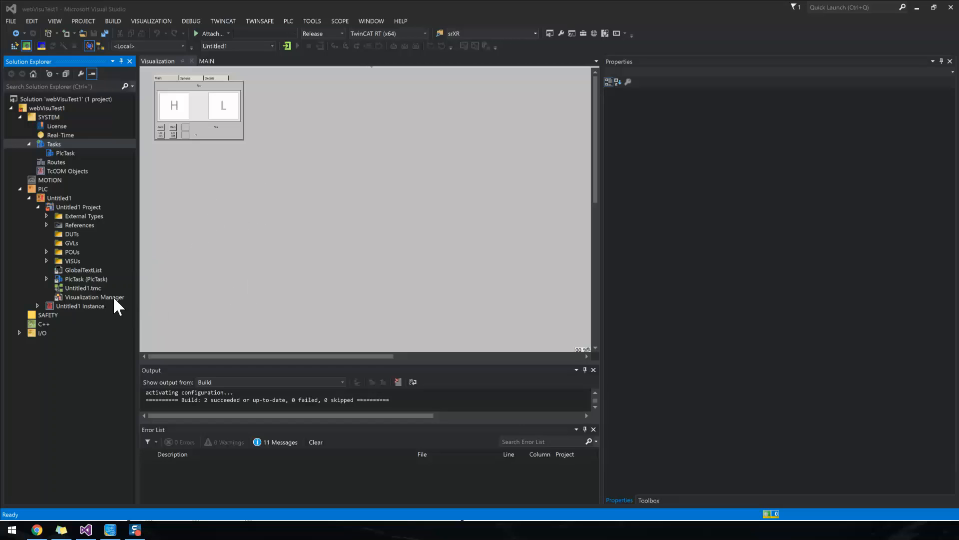
Add a WebVisualization with its default name under Visualization Manager, creating VISU_TASK
{"action": "right_click", "coordinate": [93, 297]}
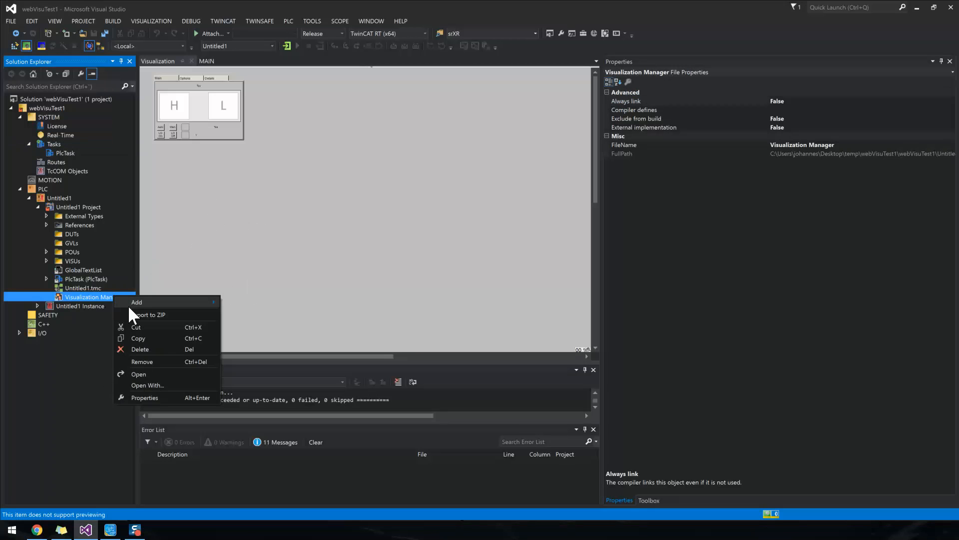
{"action": "left_click", "coordinate": [136, 301]}
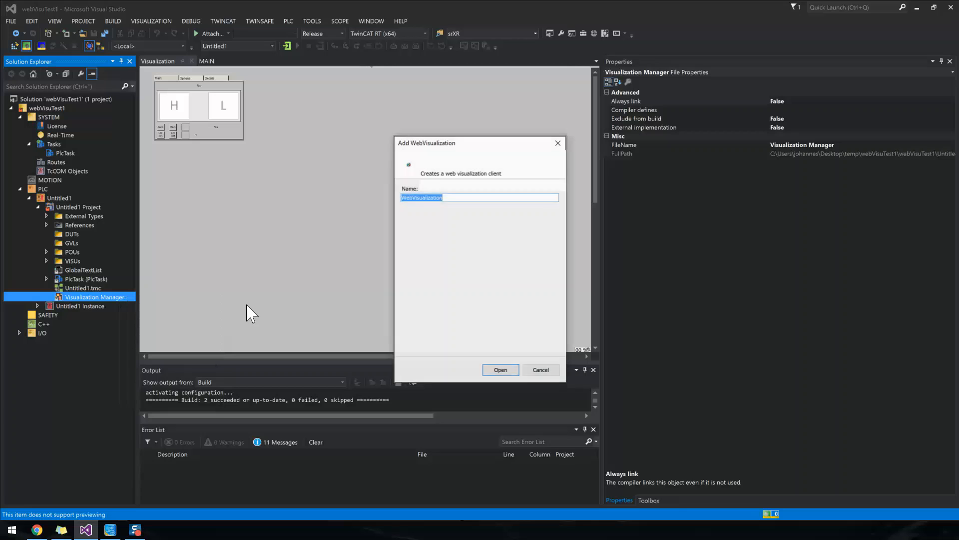
{"action": "left_click", "coordinate": [499, 370]}
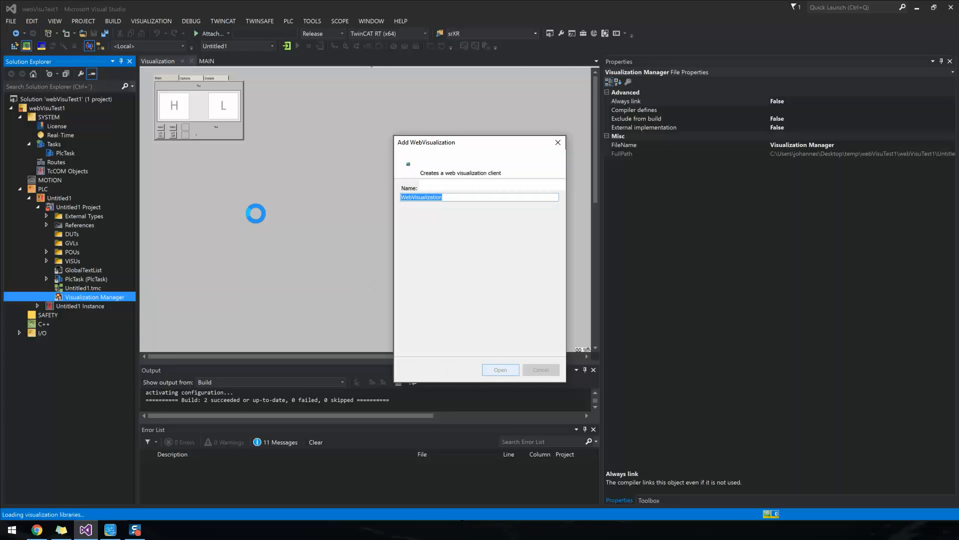
{"action": "left_click", "coordinate": [500, 370]}
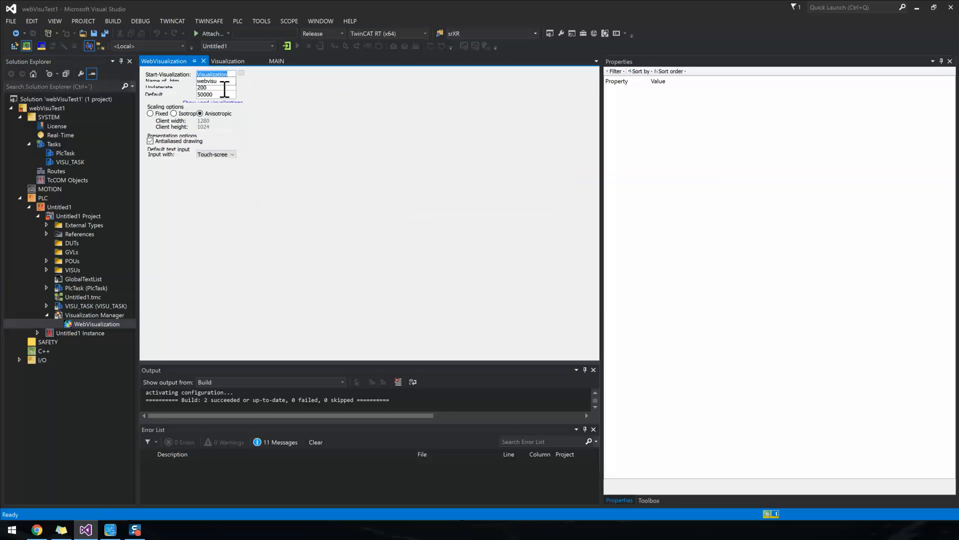
{"action": "left_click", "coordinate": [36, 530]}
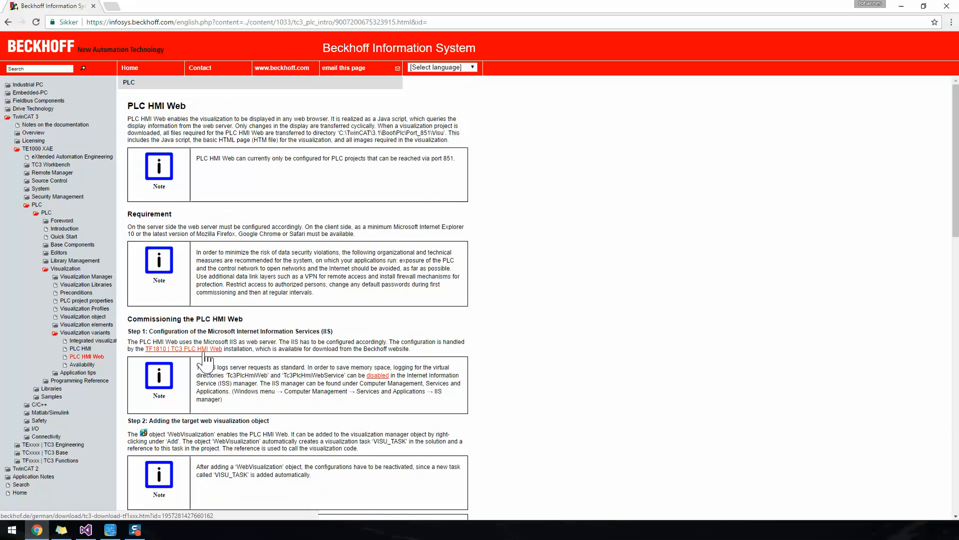
Scroll the Infosys PLC HMI Web page down to Step 3: Calling the PLC HMI Web
{"action": "scroll", "scroll_direction": "down", "scroll_amount": 3}
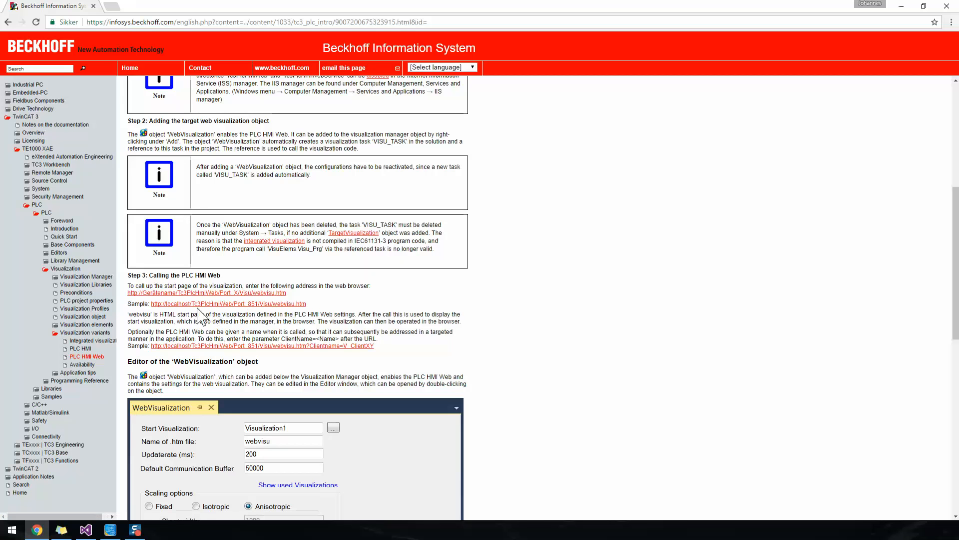
{"action": "mouse_move", "coordinate": [184, 315]}
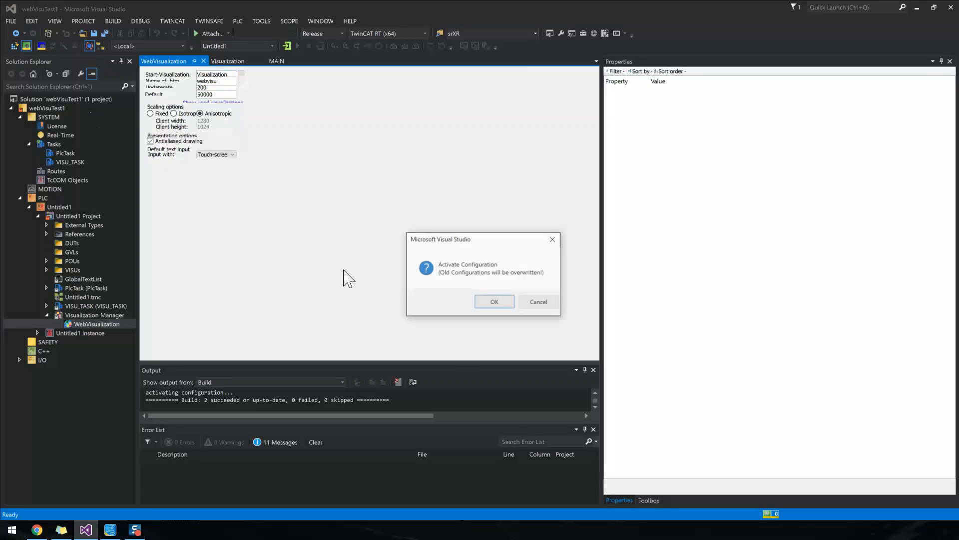
Confirm activating the configuration and log in so the PLC runs online
{"action": "left_click", "coordinate": [493, 301]}
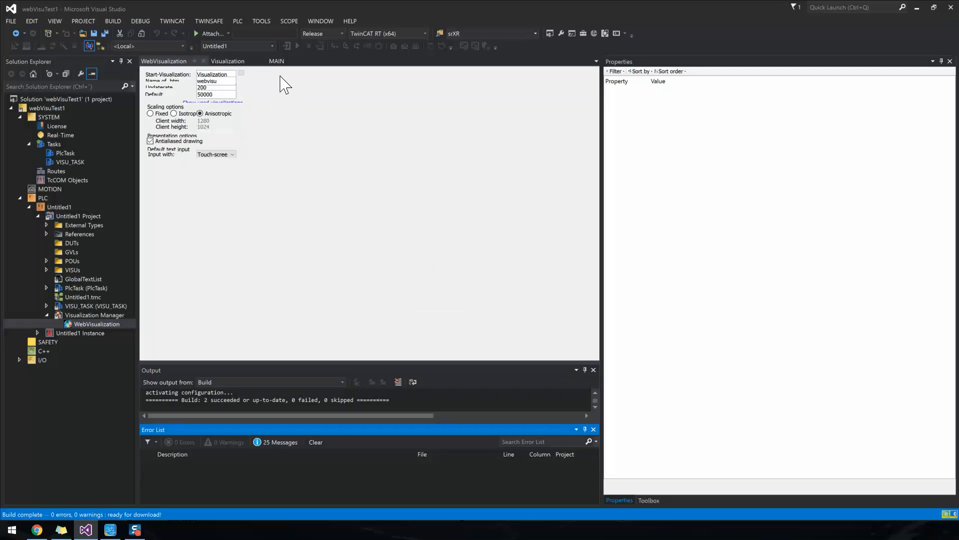
{"action": "left_click", "coordinate": [297, 46]}
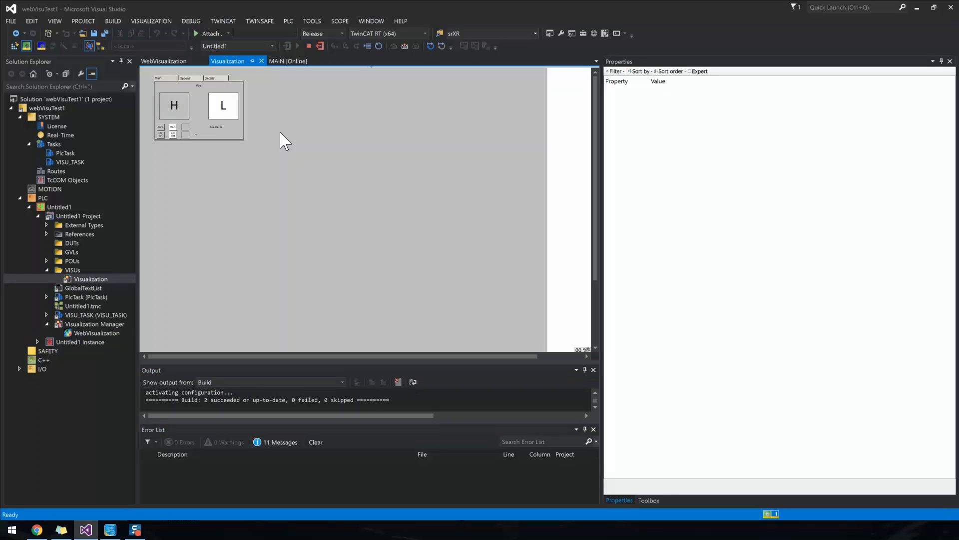
{"action": "mouse_move", "coordinate": [290, 267]}
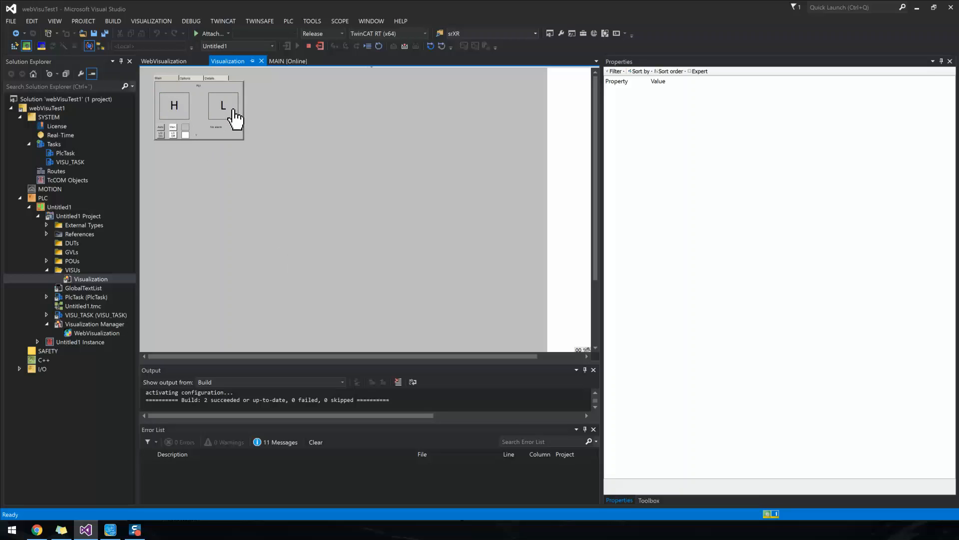
{"action": "mouse_move", "coordinate": [231, 116]}
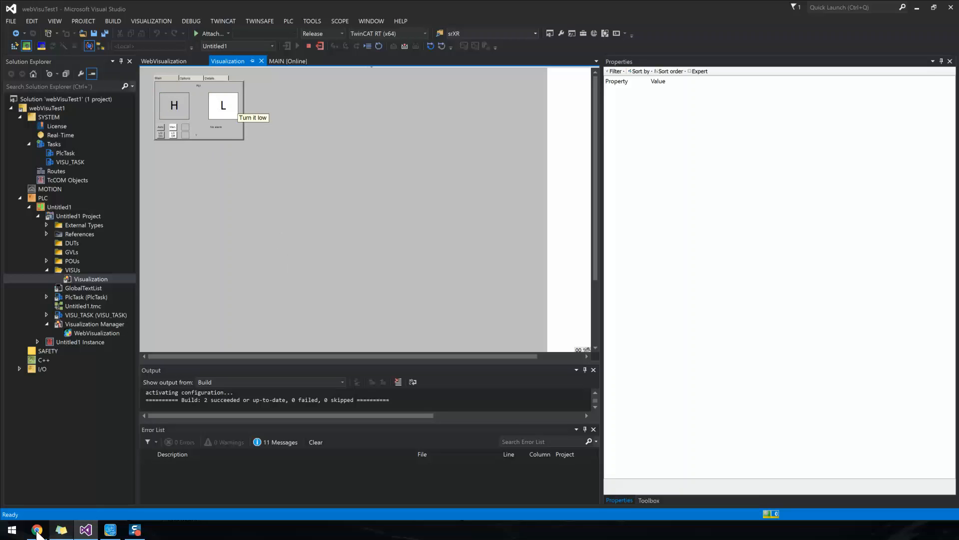
Load localhost/Tc3PlcHmiWeb/Port_851/Visu/webvisu.htm in Chrome from the Infosys sample link
{"action": "left_click", "coordinate": [35, 529]}
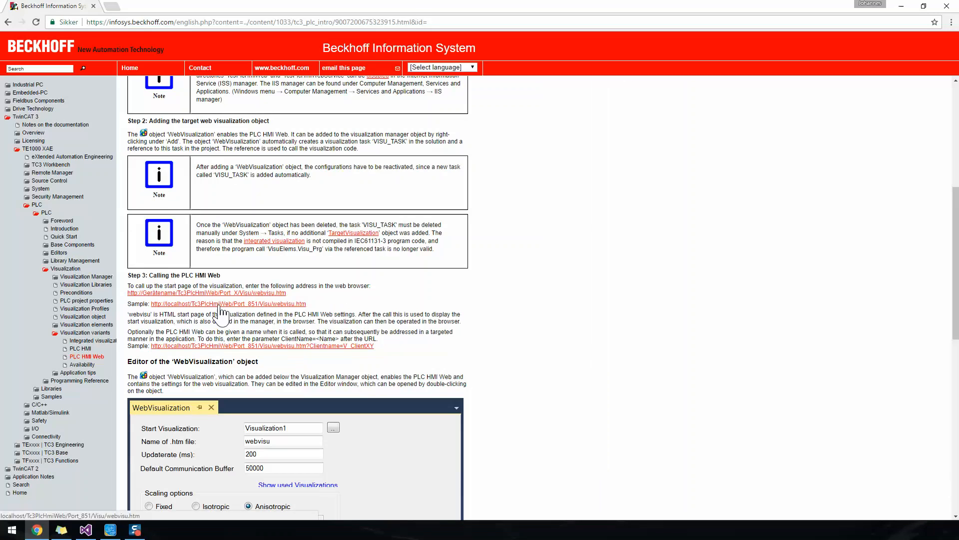
{"action": "left_click", "coordinate": [229, 303]}
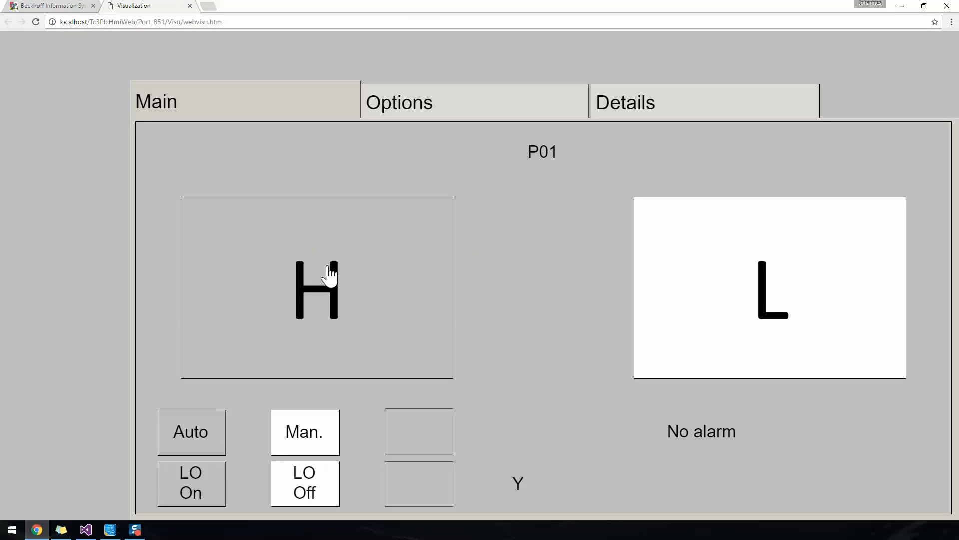
{"action": "mouse_move", "coordinate": [109, 54]}
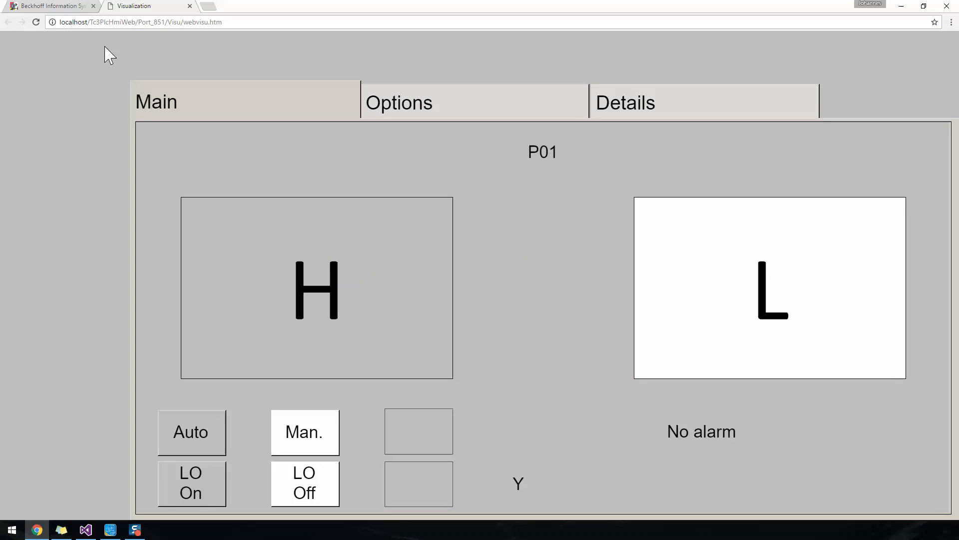
Edit the webvisu.htm address to use 192.168.1.5 instead of localhost
{"action": "left_click", "coordinate": [86, 21]}
{"action": "type", "text": "192.168.1.5"}
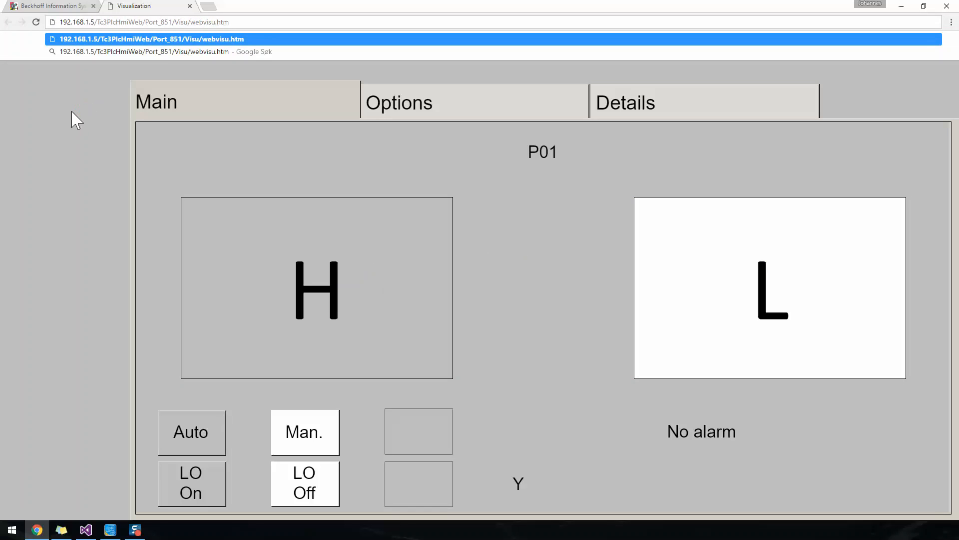
{"action": "mouse_move", "coordinate": [93, 506]}
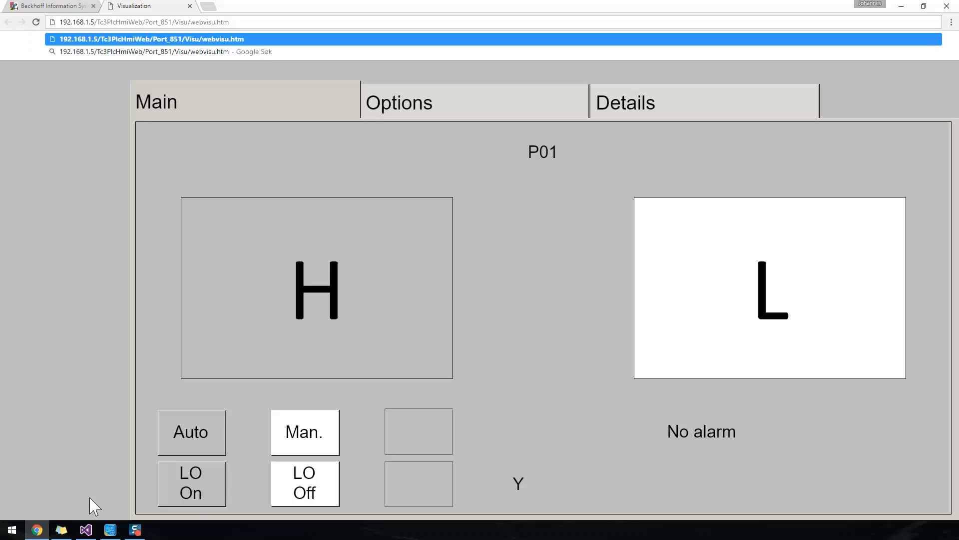